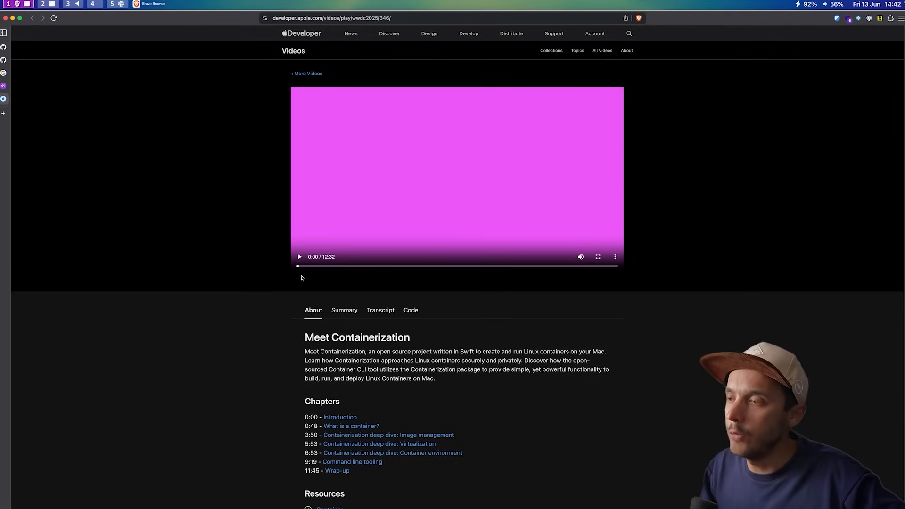
mouse_move(394, 315)
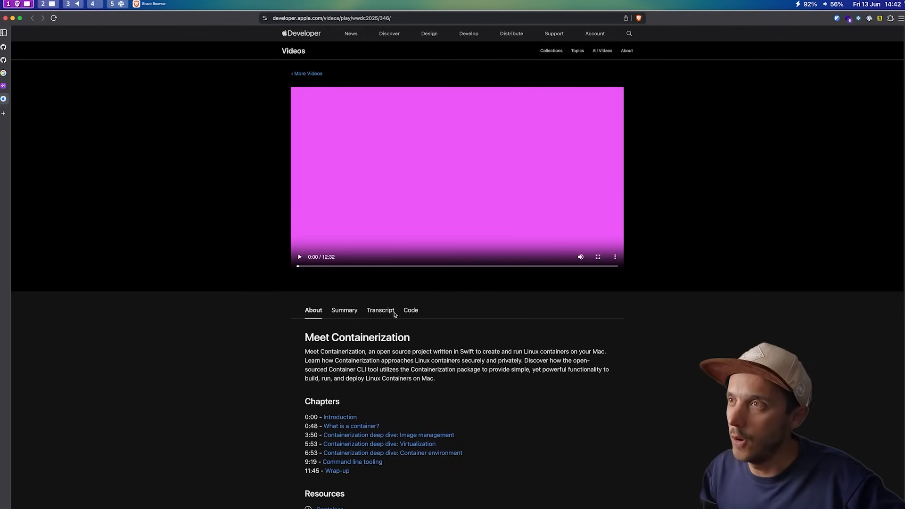
Step: Highlight 'Containerization' in the session title and move down toward the apple/container repository
double_click(357, 337)
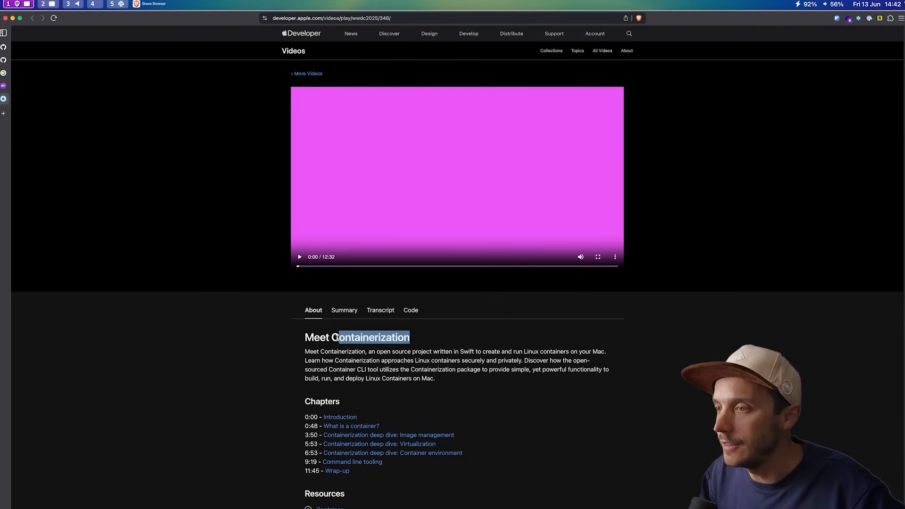
double_click(371, 338)
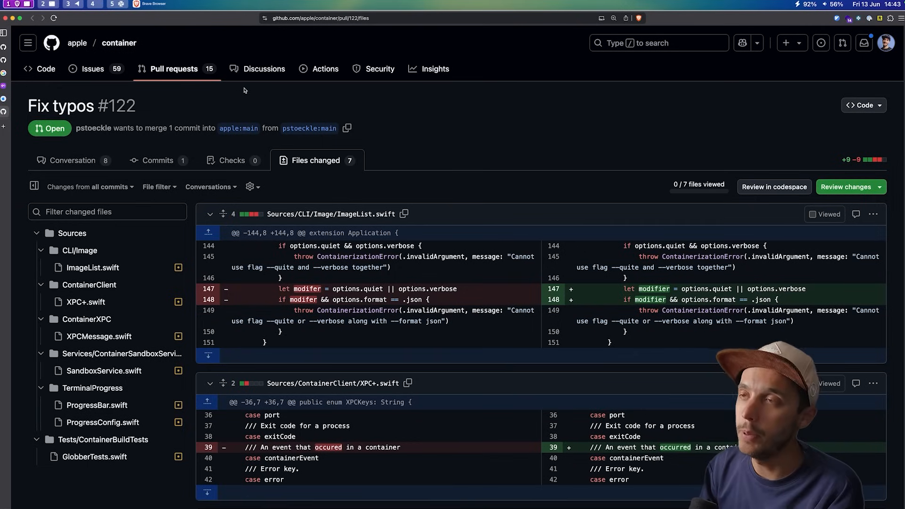
mouse_move(275, 278)
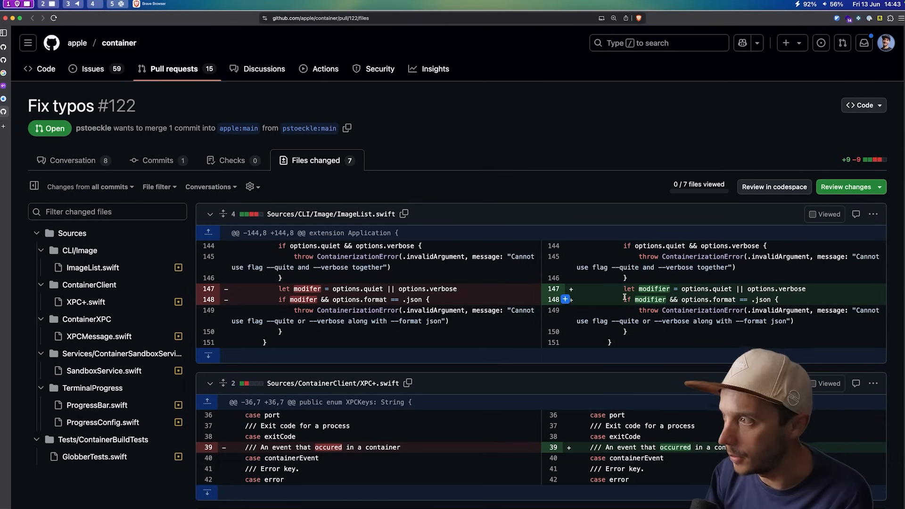
scroll("down", 3)
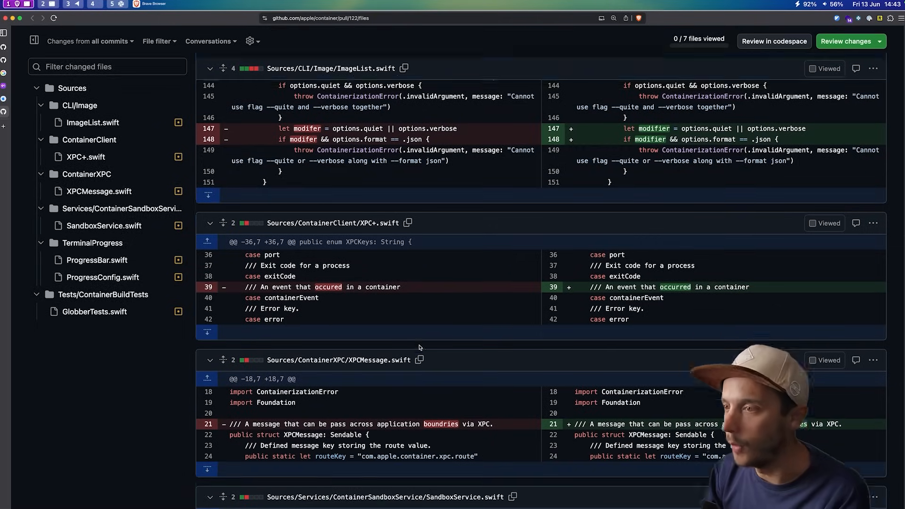
scroll("down", 3)
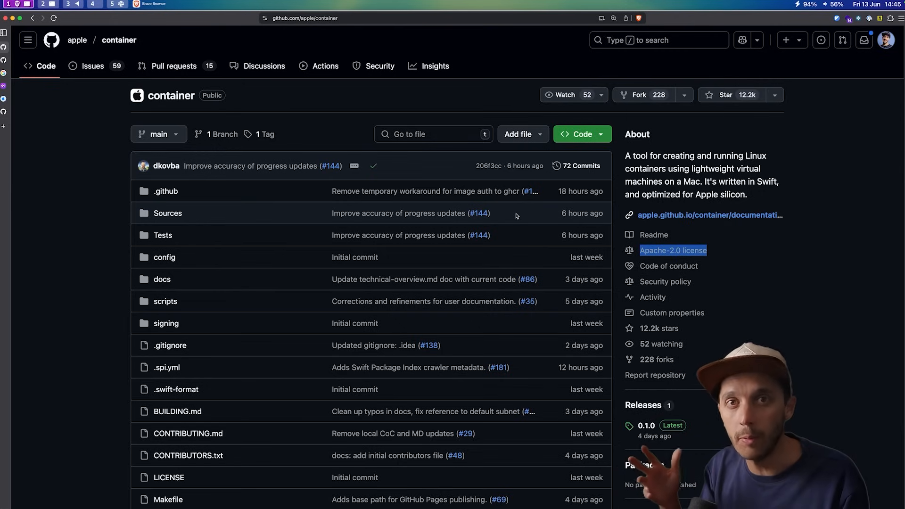
Step: Read down the container README to the Get started requirements and install instructions
scroll("down", 3)
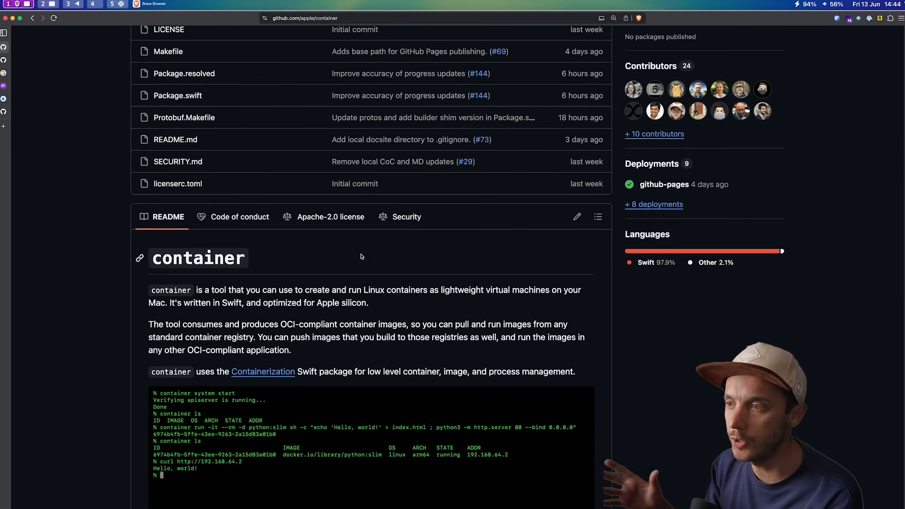
scroll("down", 3)
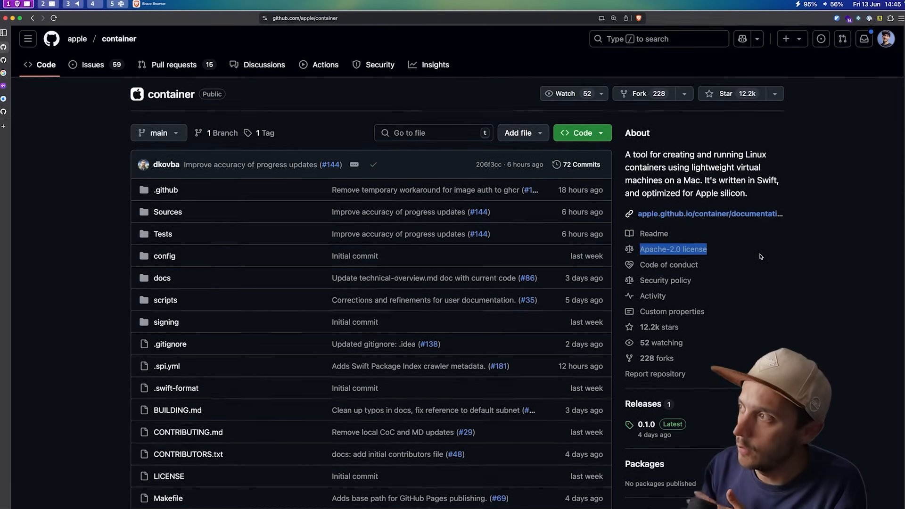
scroll("down", 3)
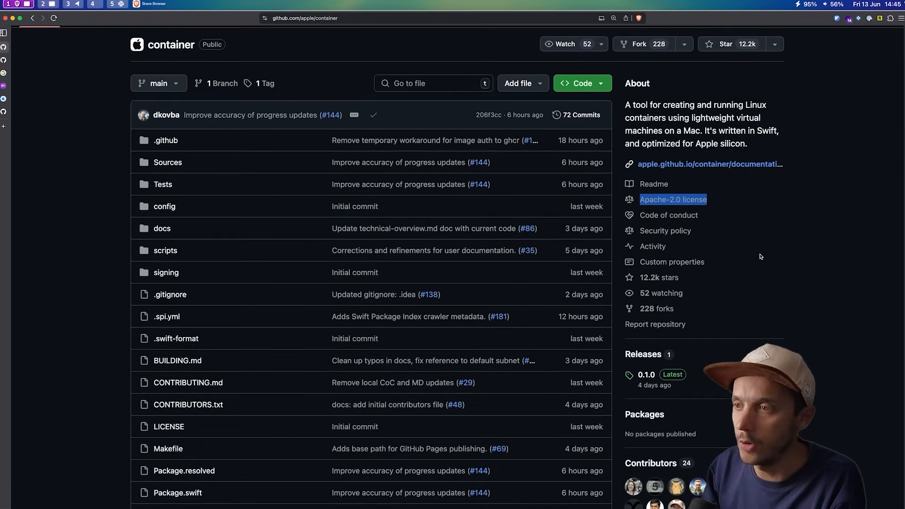
mouse_move(700, 232)
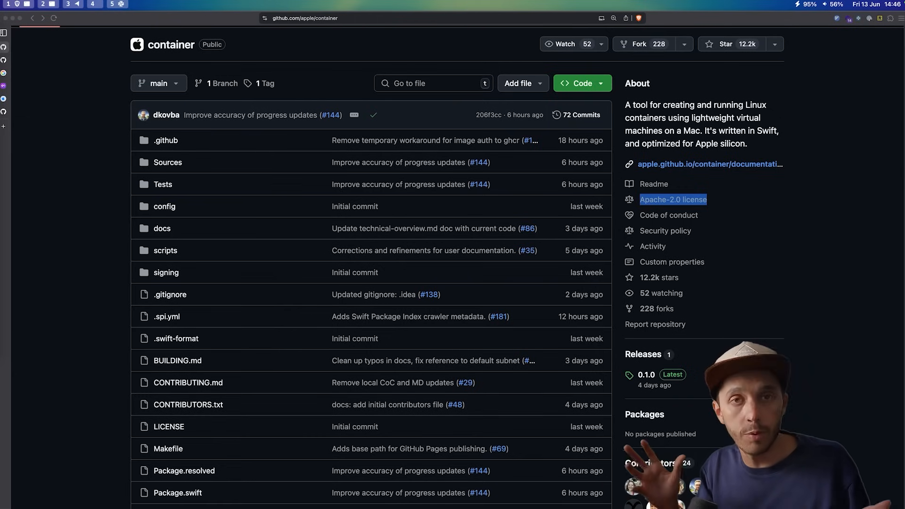
scroll("down", 3)
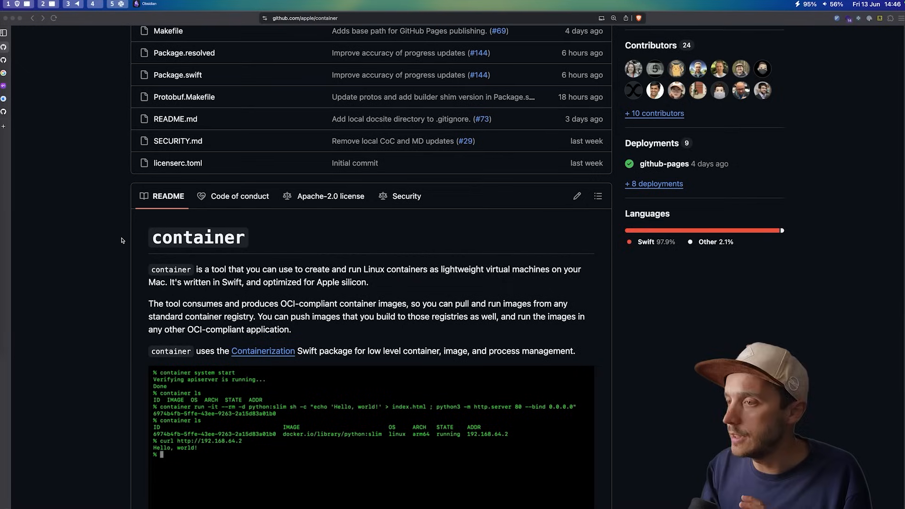
scroll("down", 3)
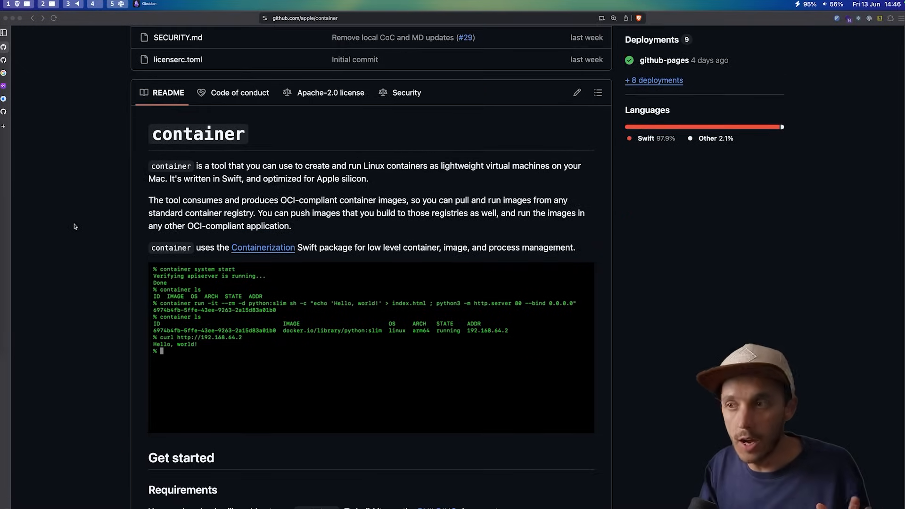
scroll("down", 3)
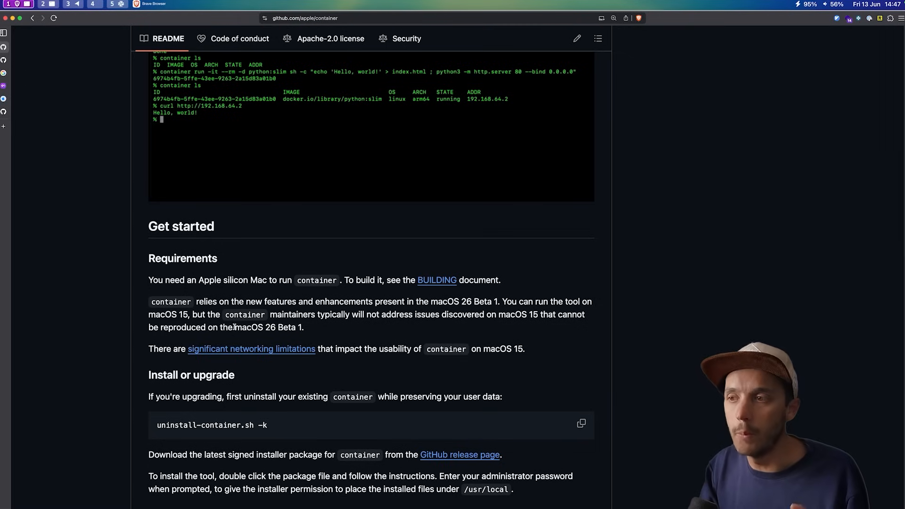
double_click(251, 328)
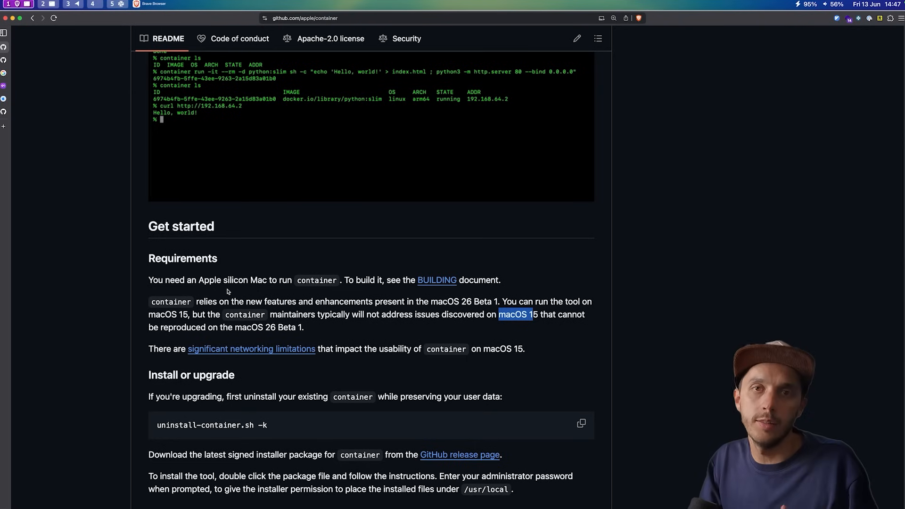
mouse_move(241, 310)
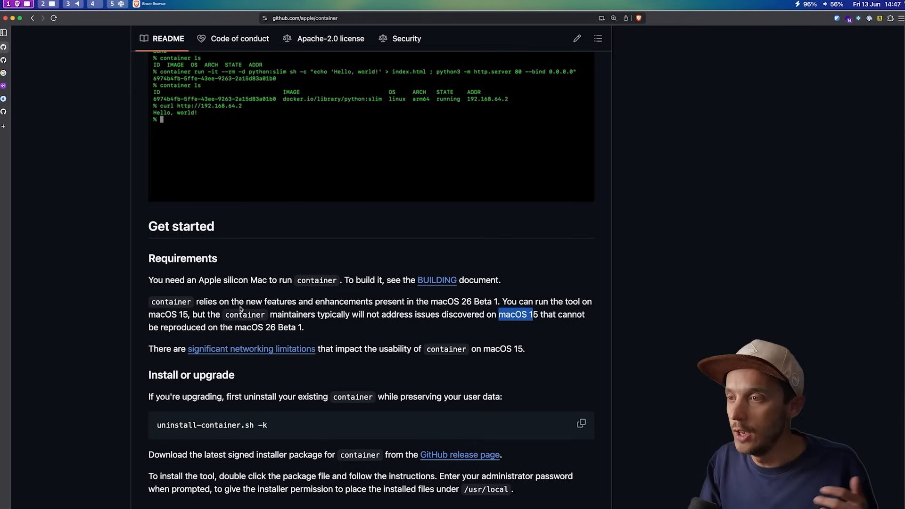
scroll("down", 3)
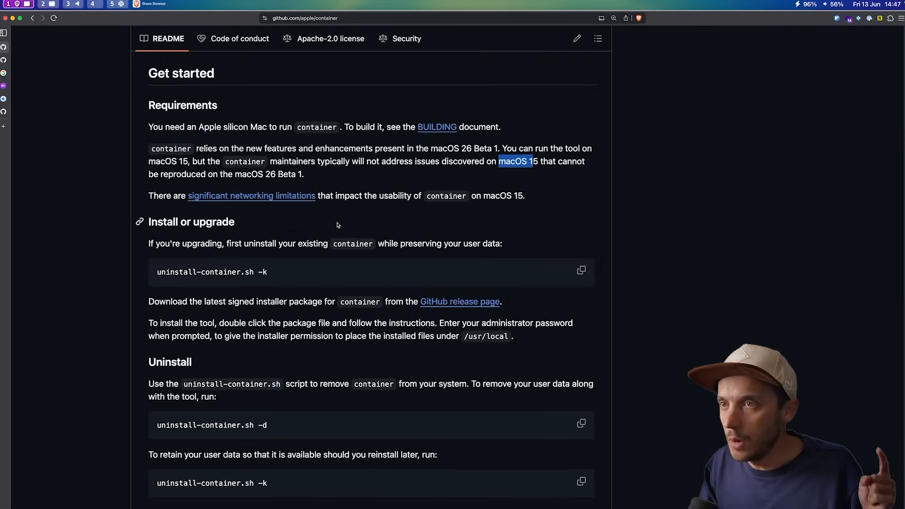
scroll("up", 3)
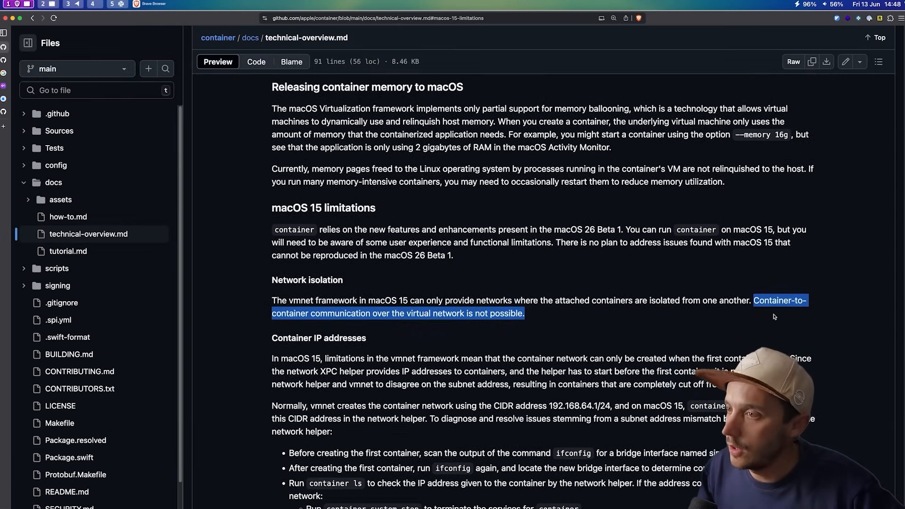
scroll("down", 3)
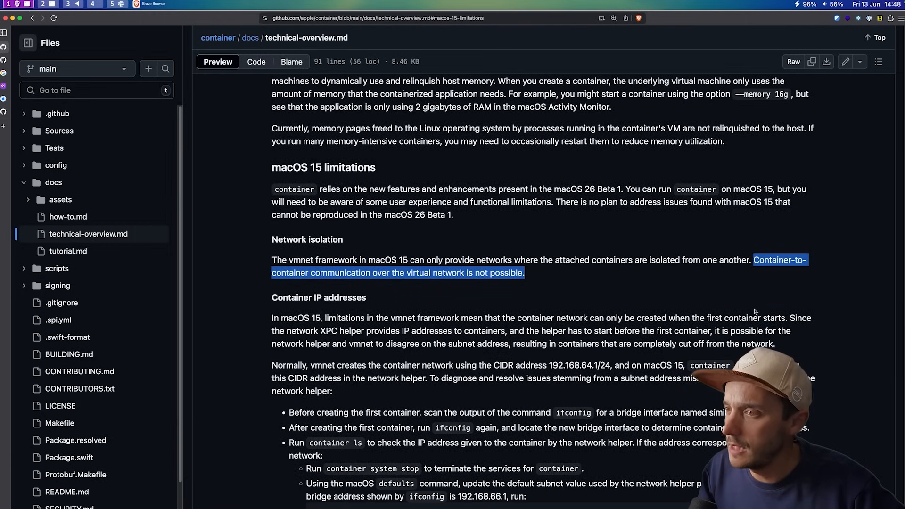
scroll("down", 3)
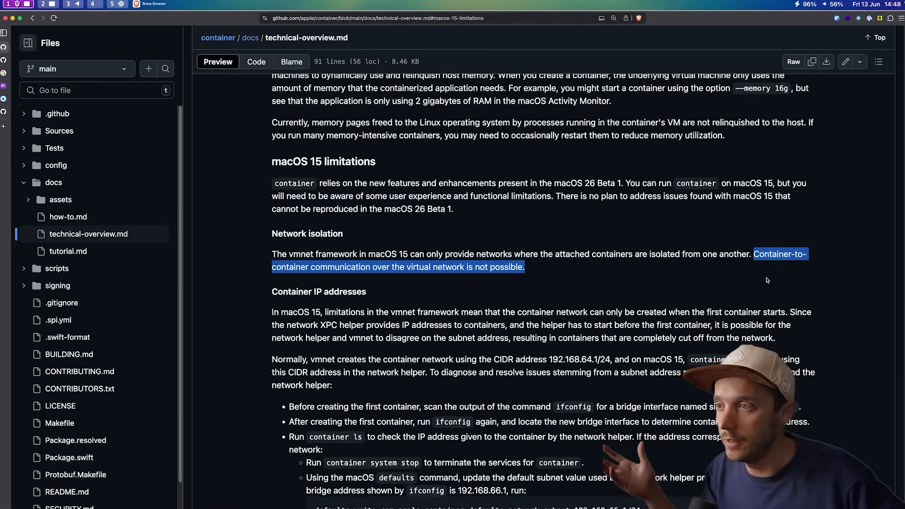
scroll("down", 3)
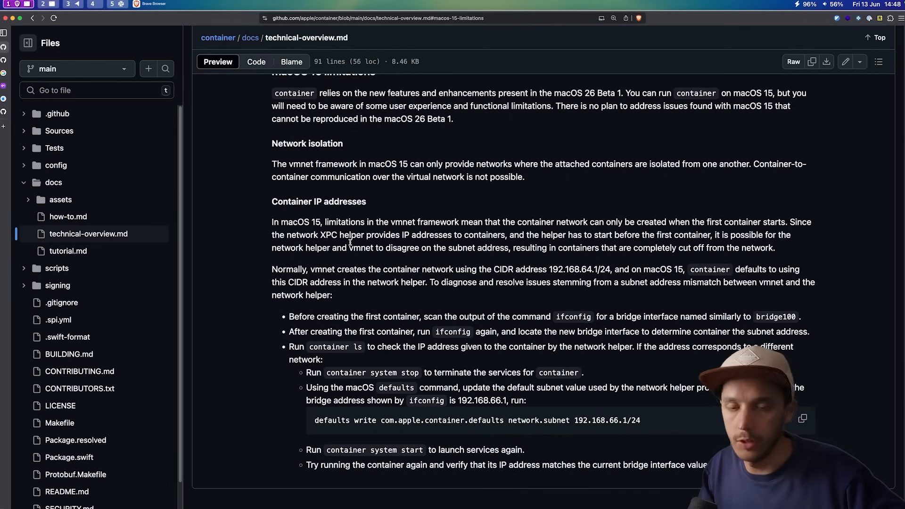
mouse_move(243, 155)
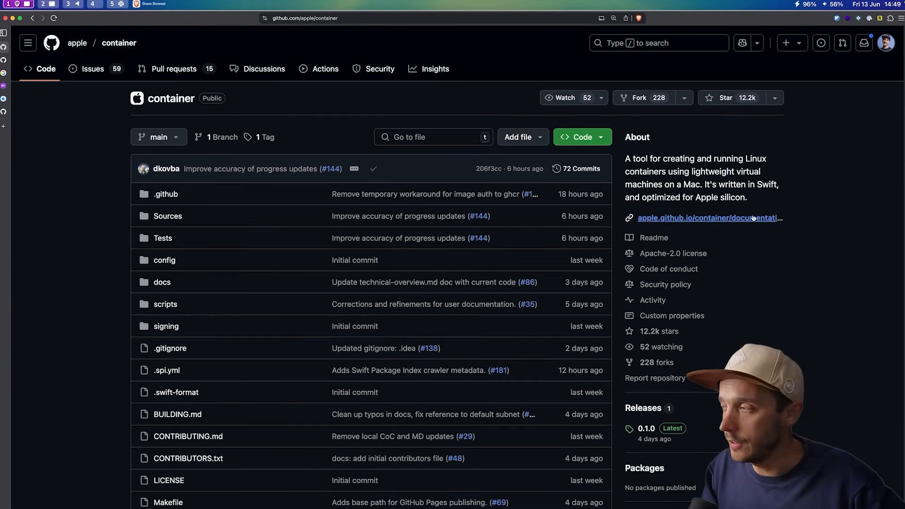
Step: Scroll the repository home page's About panel
scroll("down", 3)
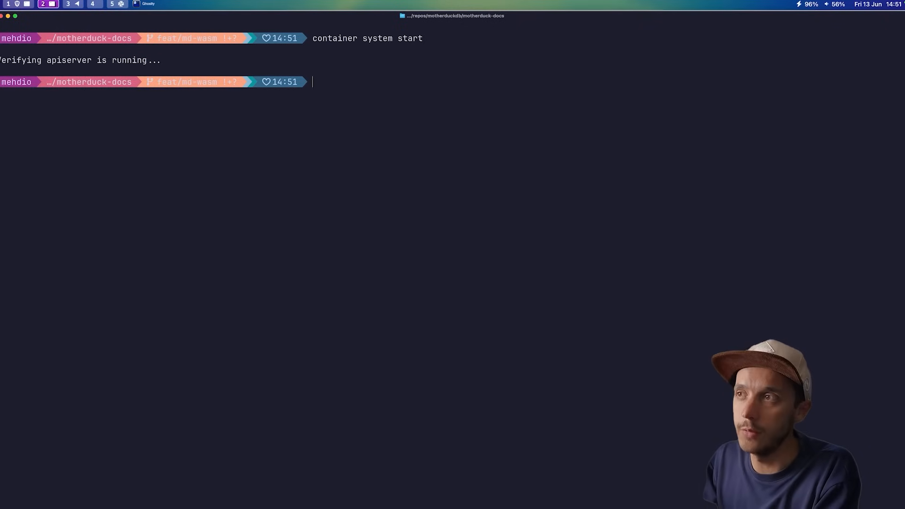
Step: Enter 'container image pull python:3.12' to pull the Python 3.12 image with Apple's tool
type("container image pull")
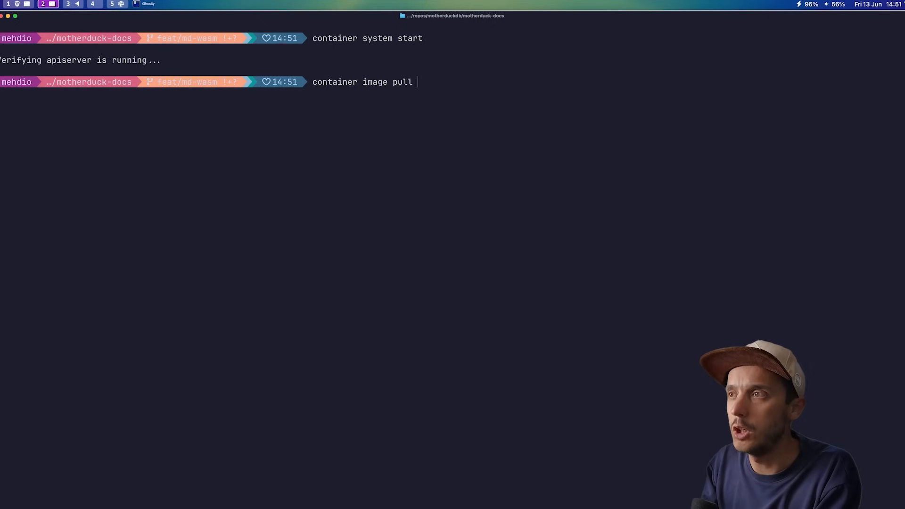
type("python:")
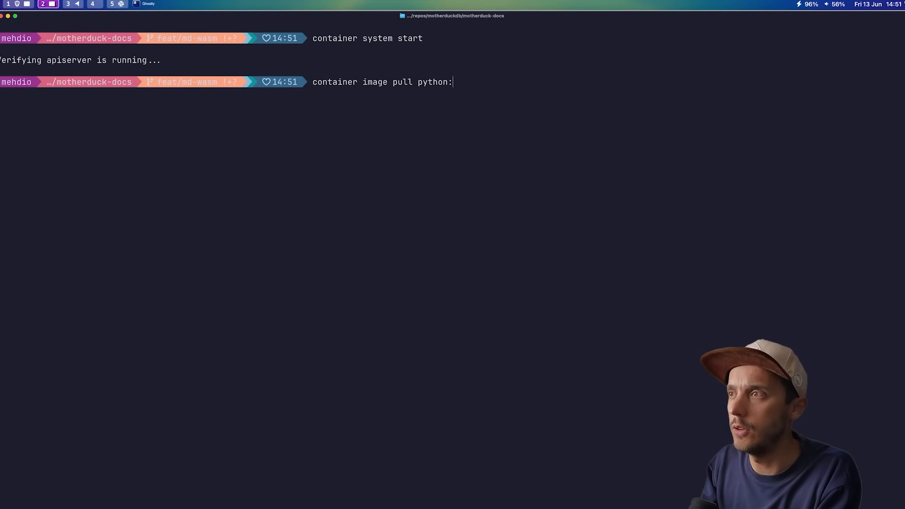
type("3.12")
type("docker")
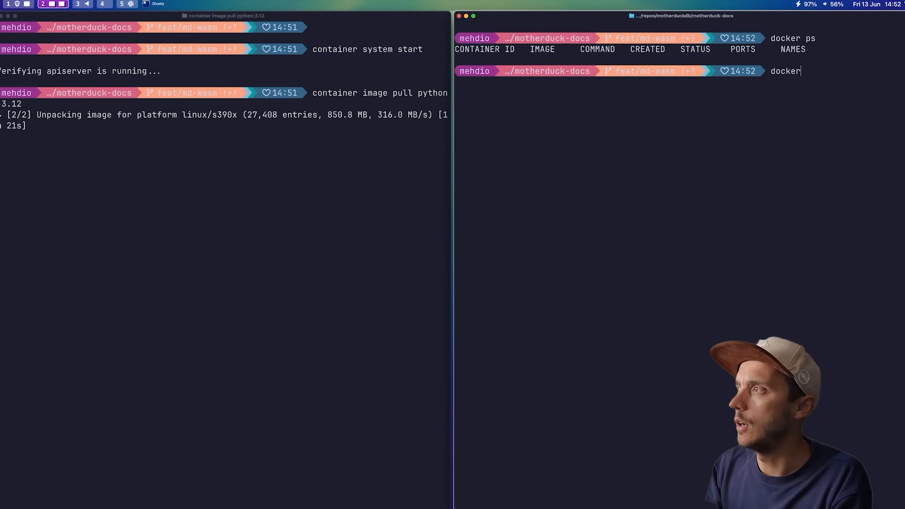
Step: Pull python:3.12 with Docker, list images with 'container images ls', and begin 'container run'
type("image pull python:3.12")
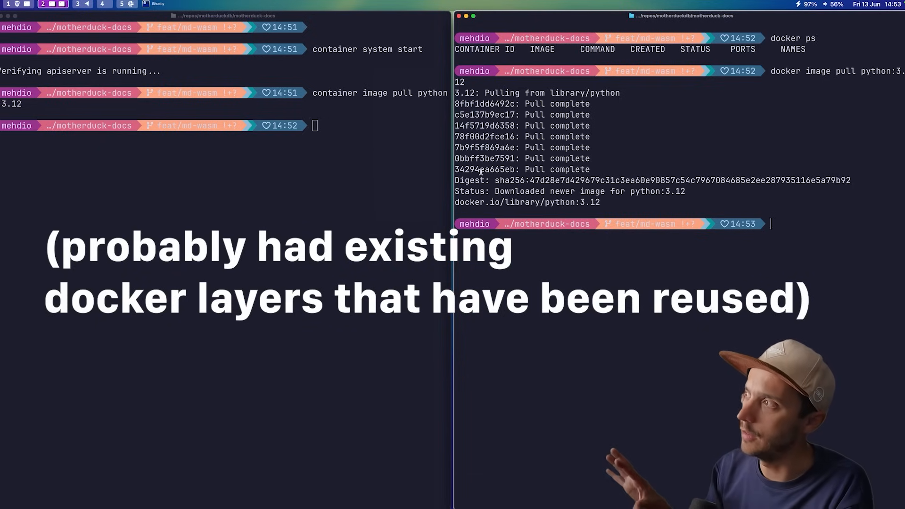
type("container images ls")
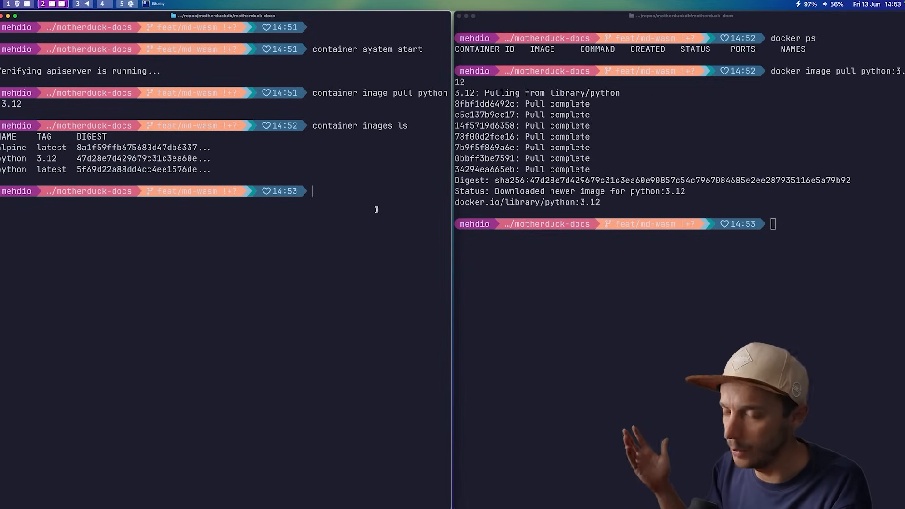
type("container run -it python")
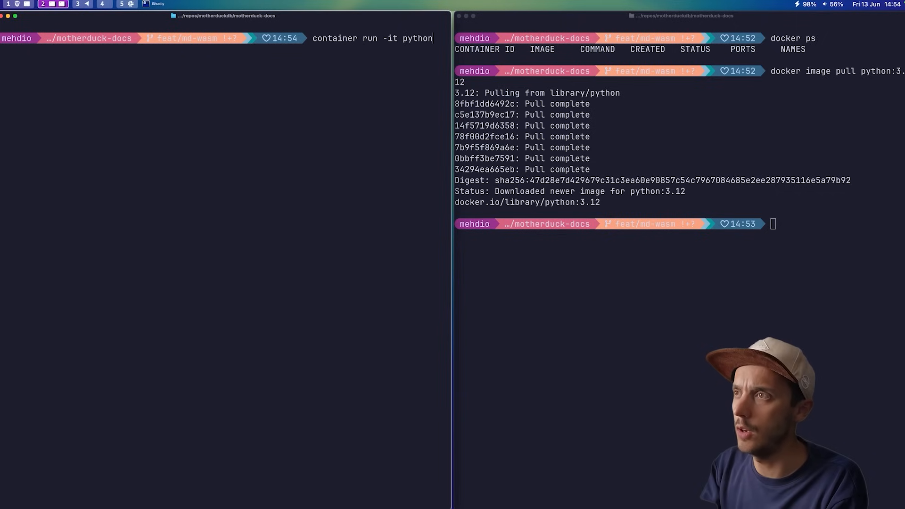
Step: Start a Python shell via 'container run -it python:3.12 python' in the left pane
type("3.12")
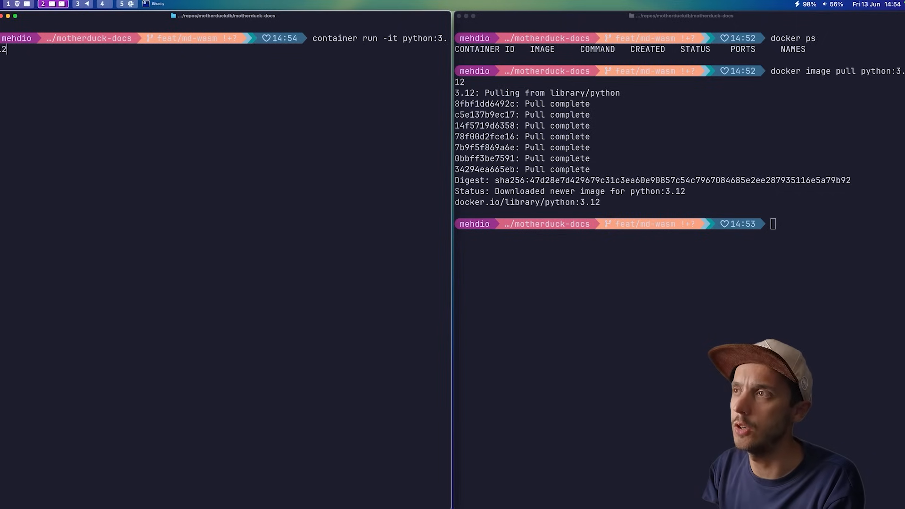
type("python")
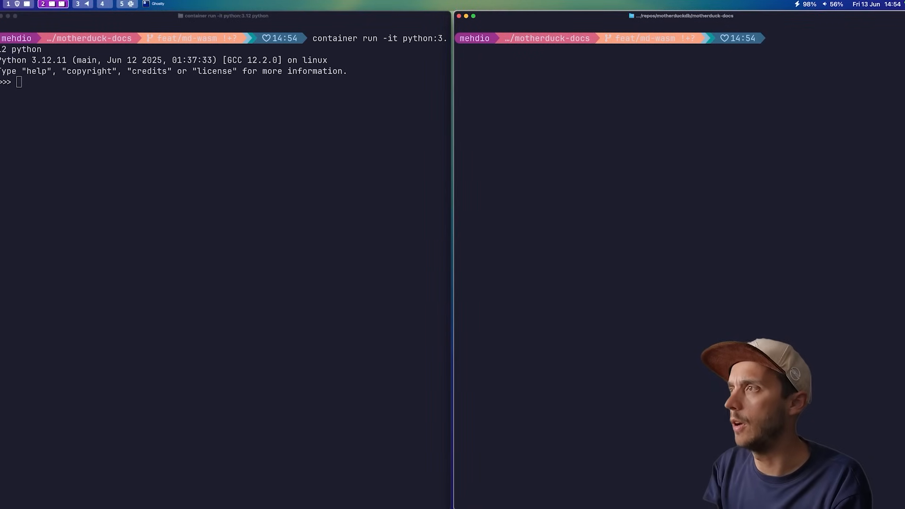
Step: Run 'docker run -it python:3.12' in the right pane, then search Raycast for 'act'
type("docker run -it python:3.12")
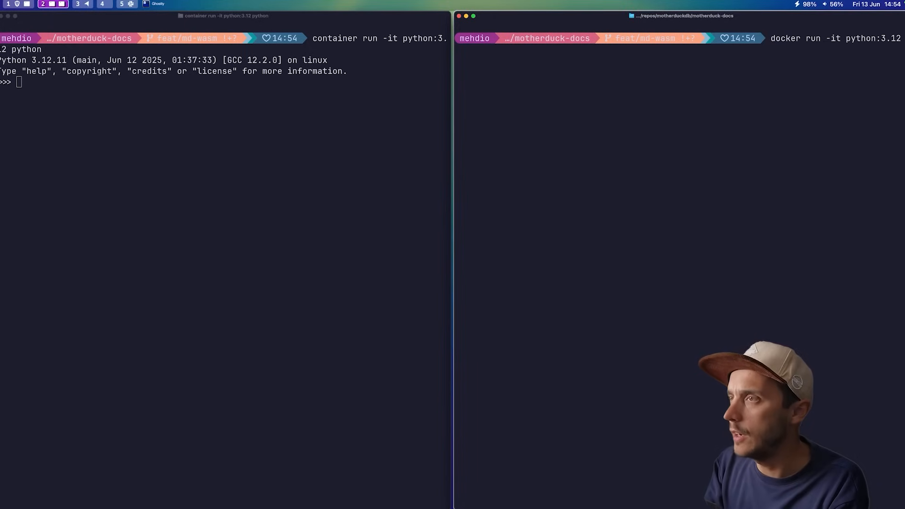
key("Return")
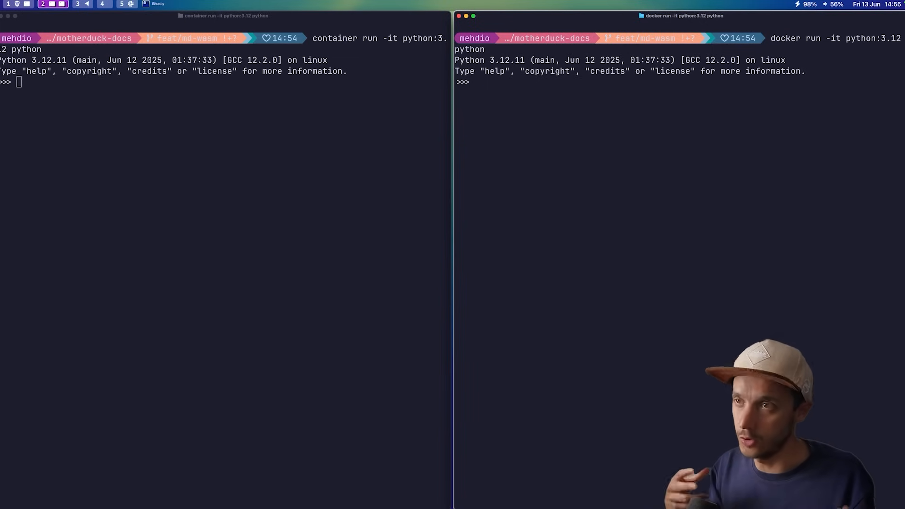
type("acti")
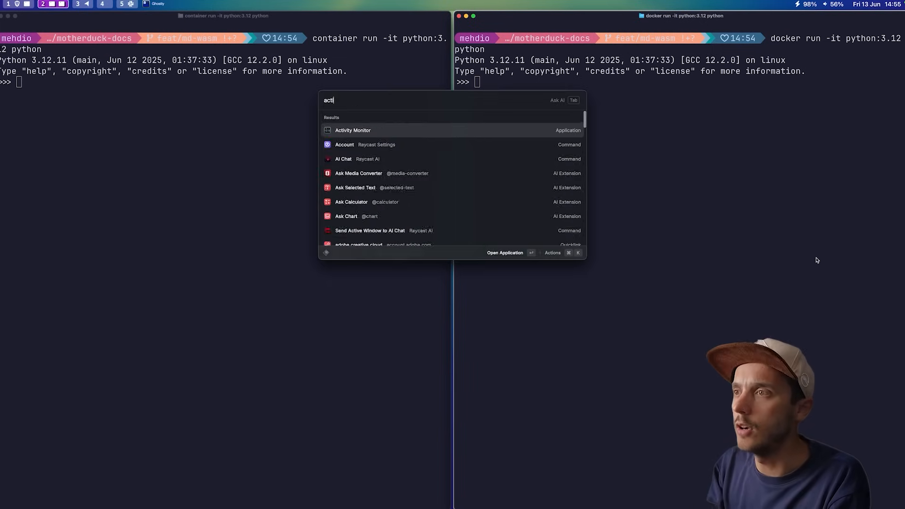
Step: Launch Activity Monitor and sort processes to compare Docker and container-runtime memory
left_click(352, 130)
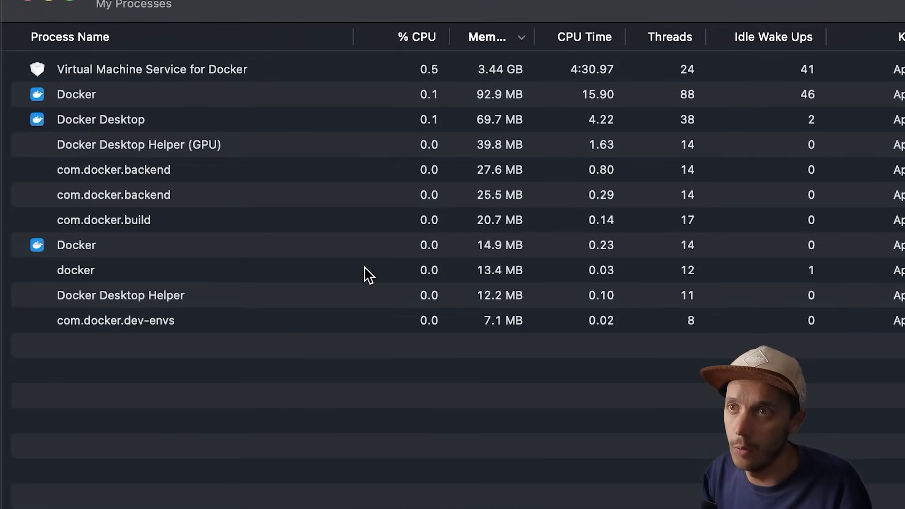
left_click(151, 68)
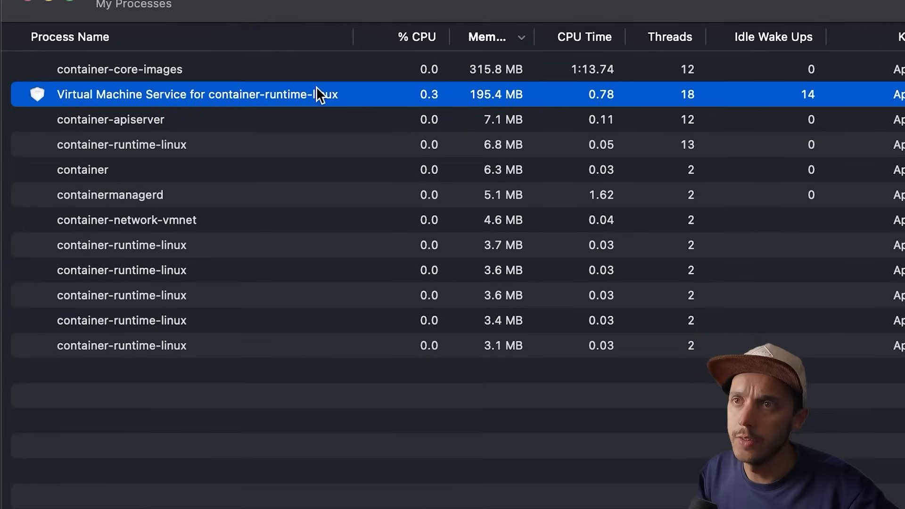
mouse_move(650, 298)
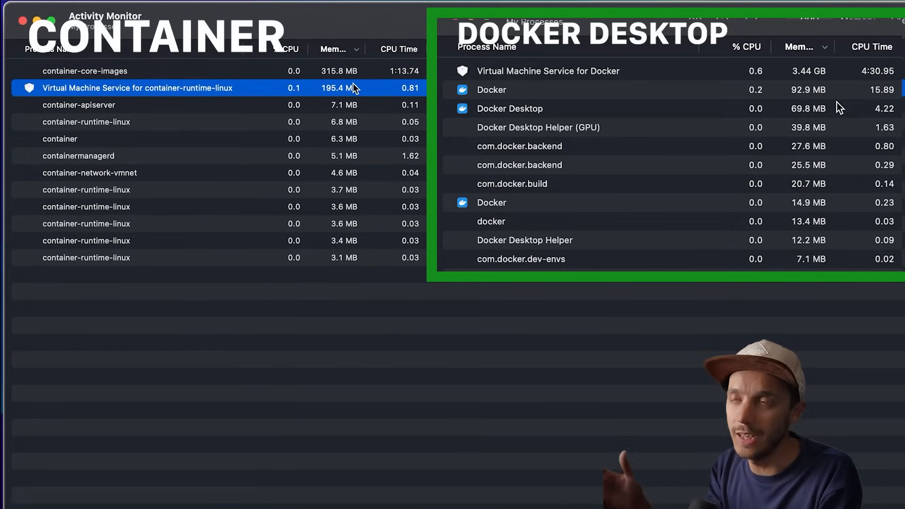
mouse_move(555, 363)
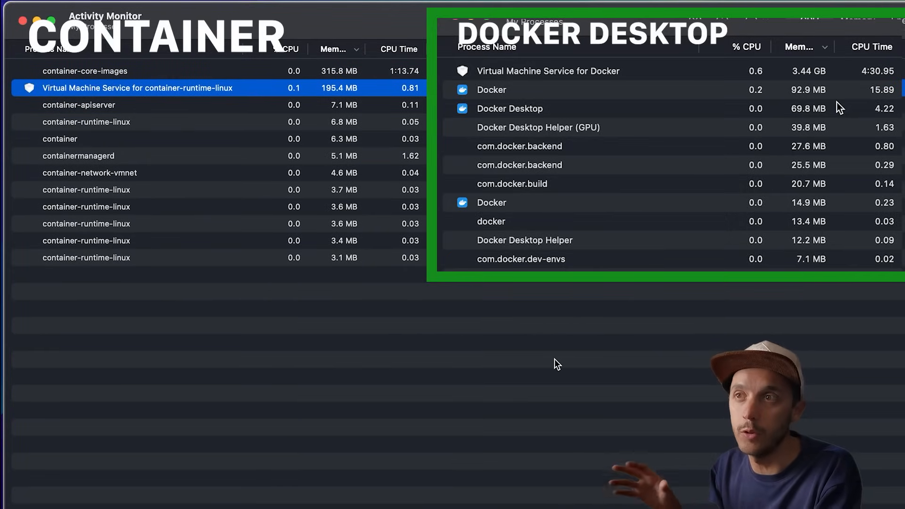